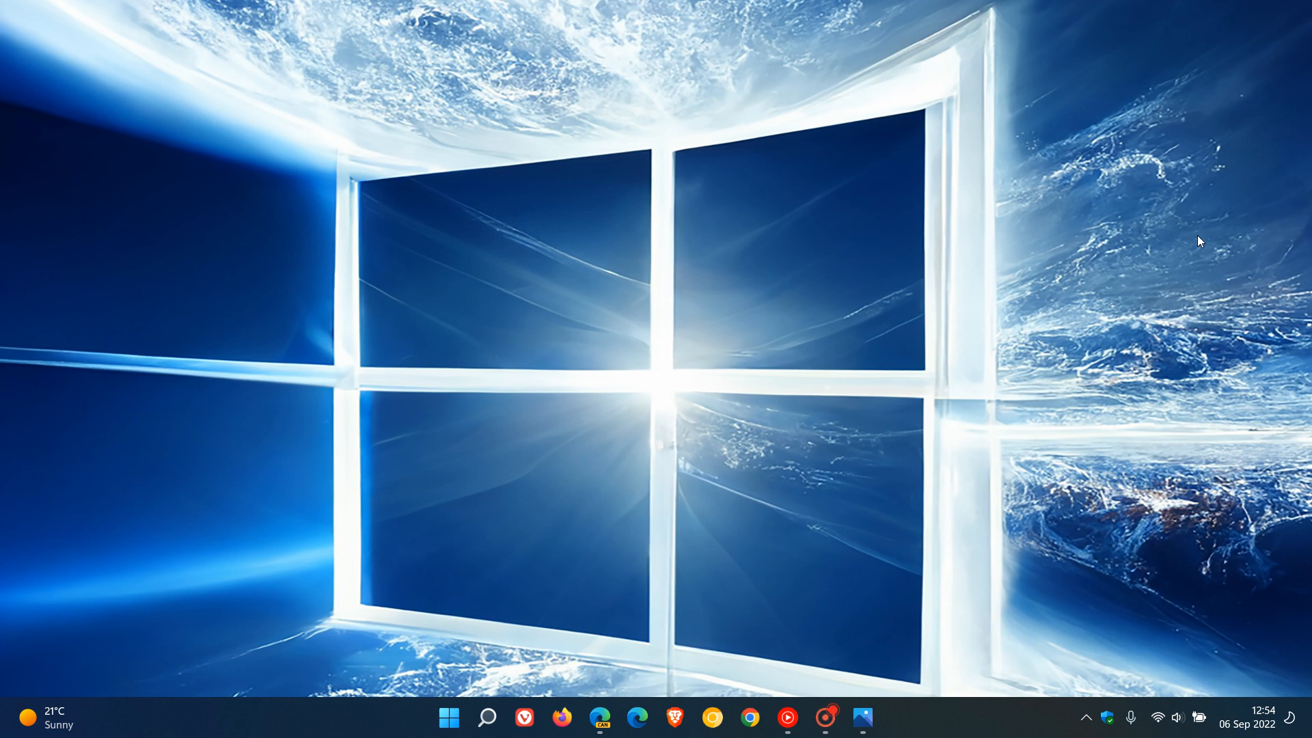
mouse_move(943, 290)
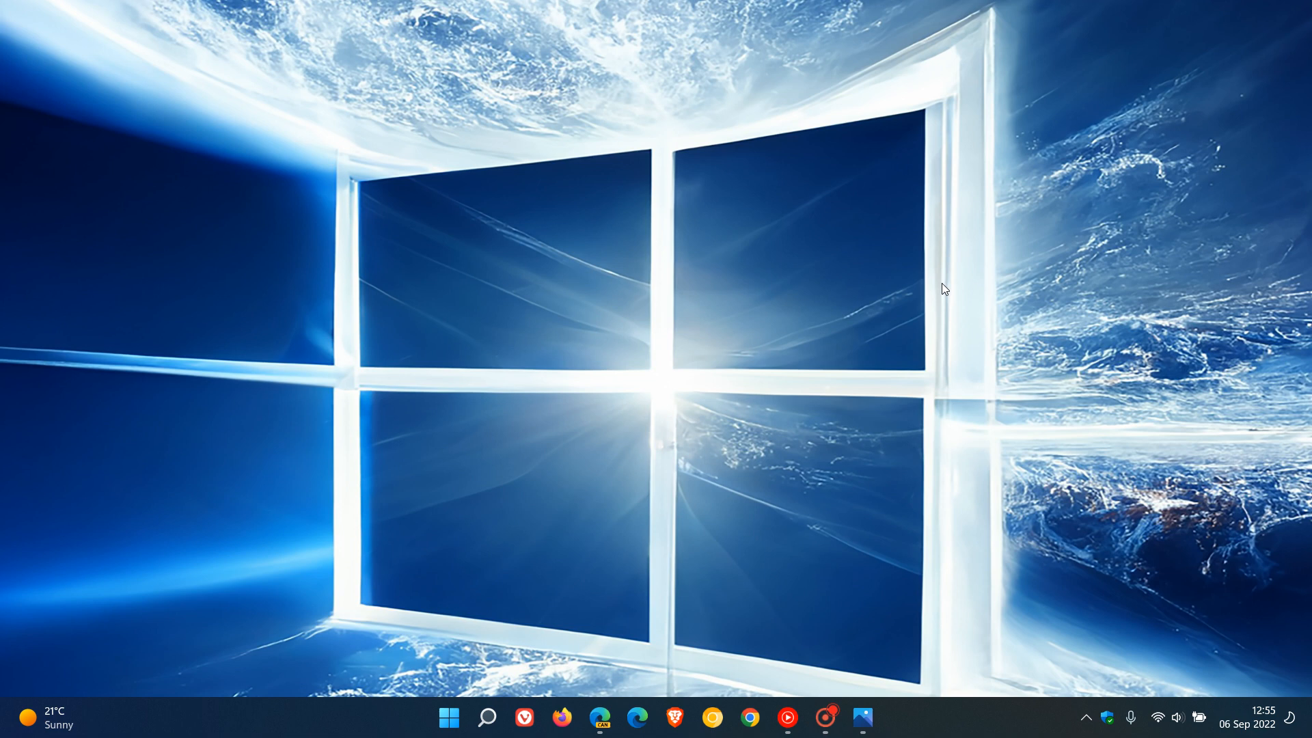
mouse_move(864, 254)
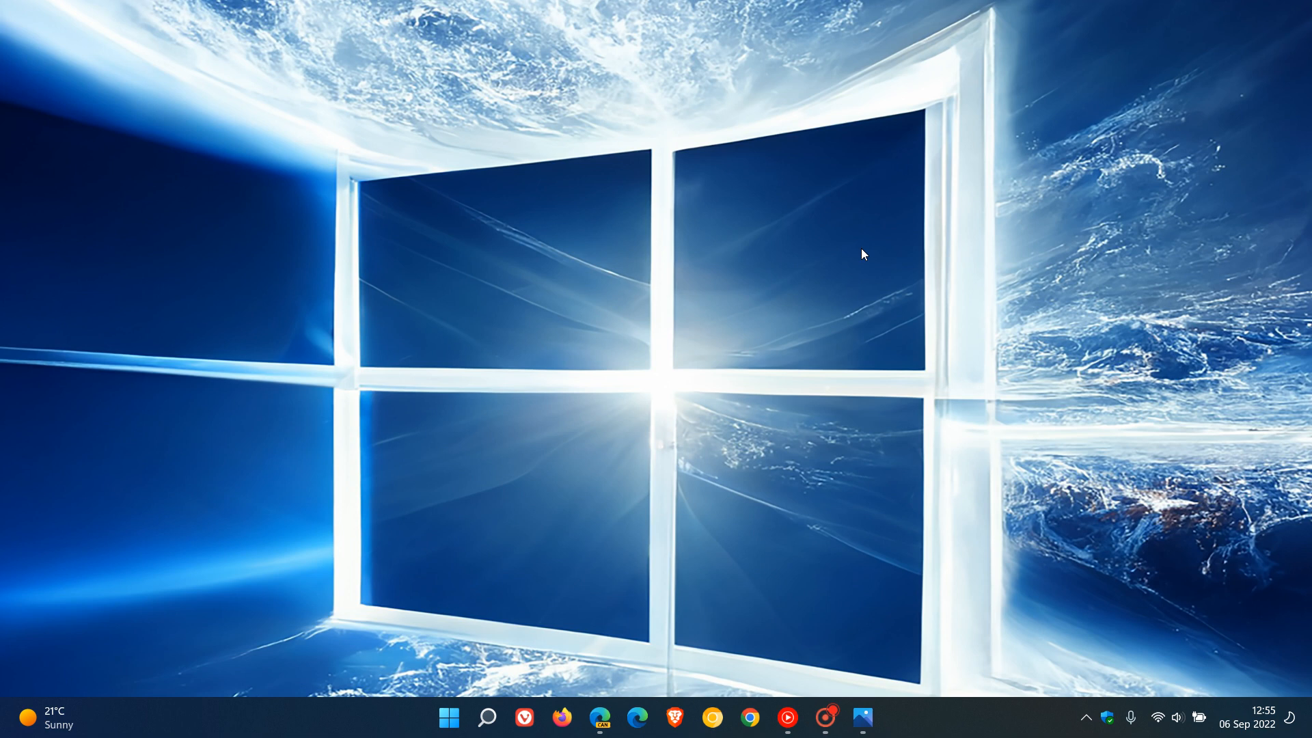
mouse_move(674, 513)
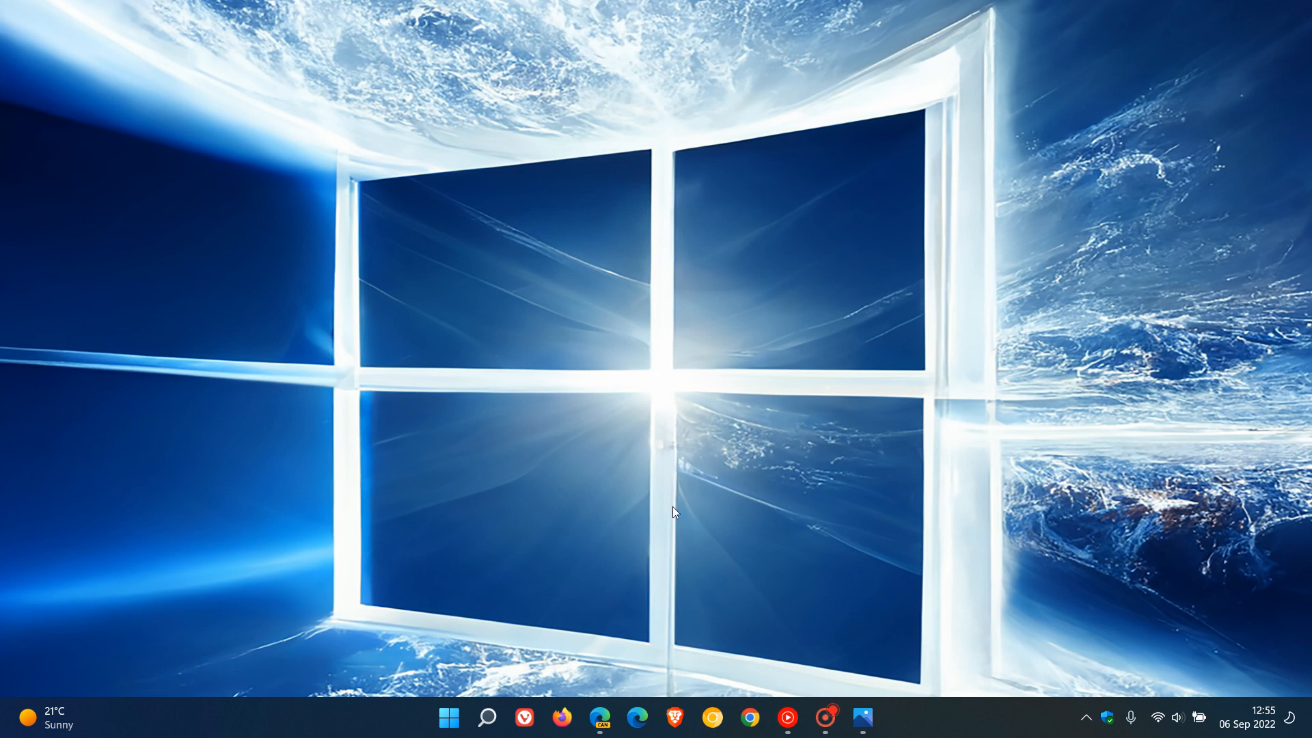
Launch Edge Canary from the taskbar to show a new tab page over the desktop.
click(637, 716)
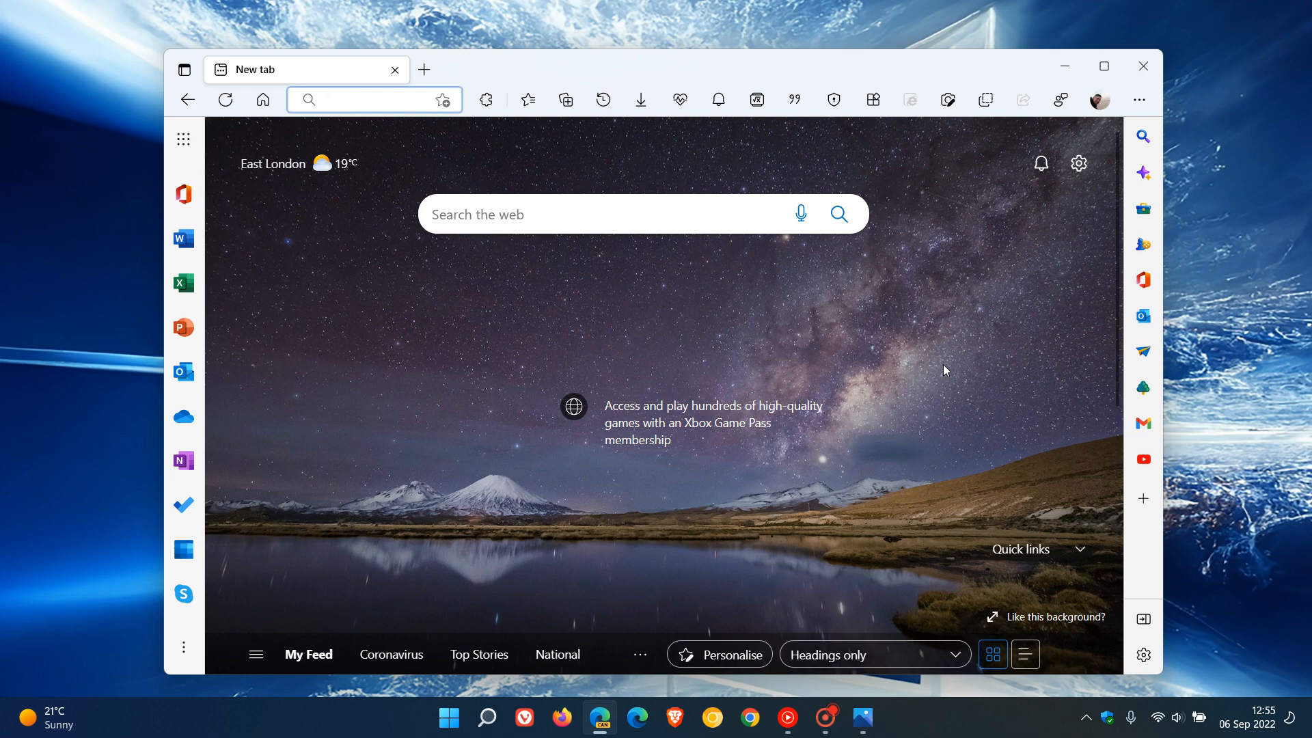
mouse_move(928, 265)
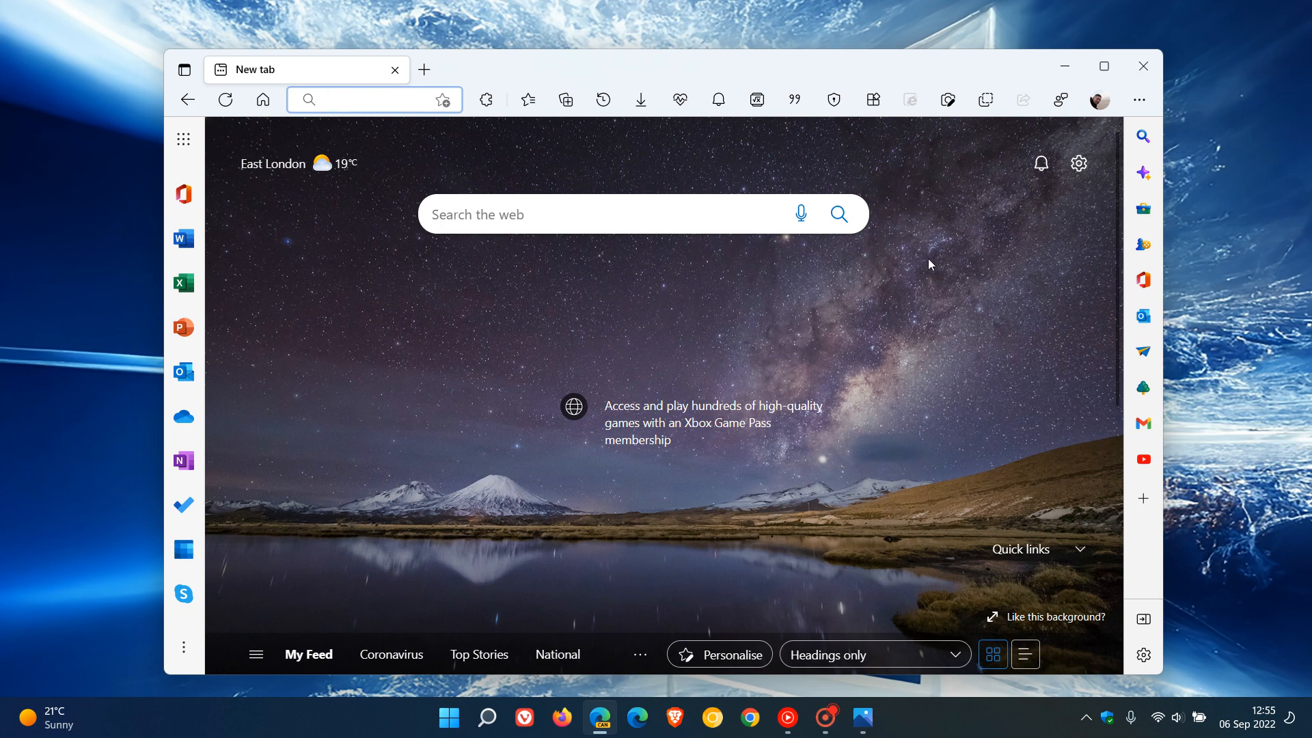
mouse_move(631, 72)
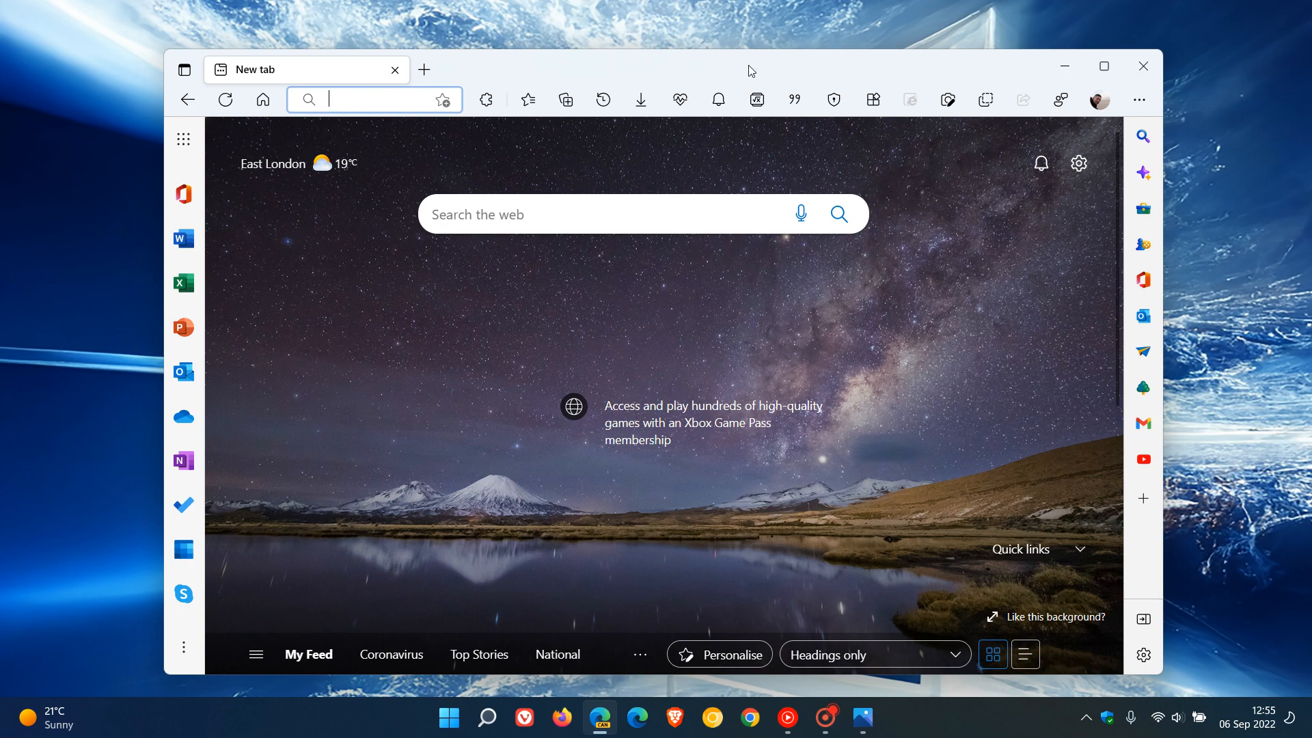
mouse_move(723, 17)
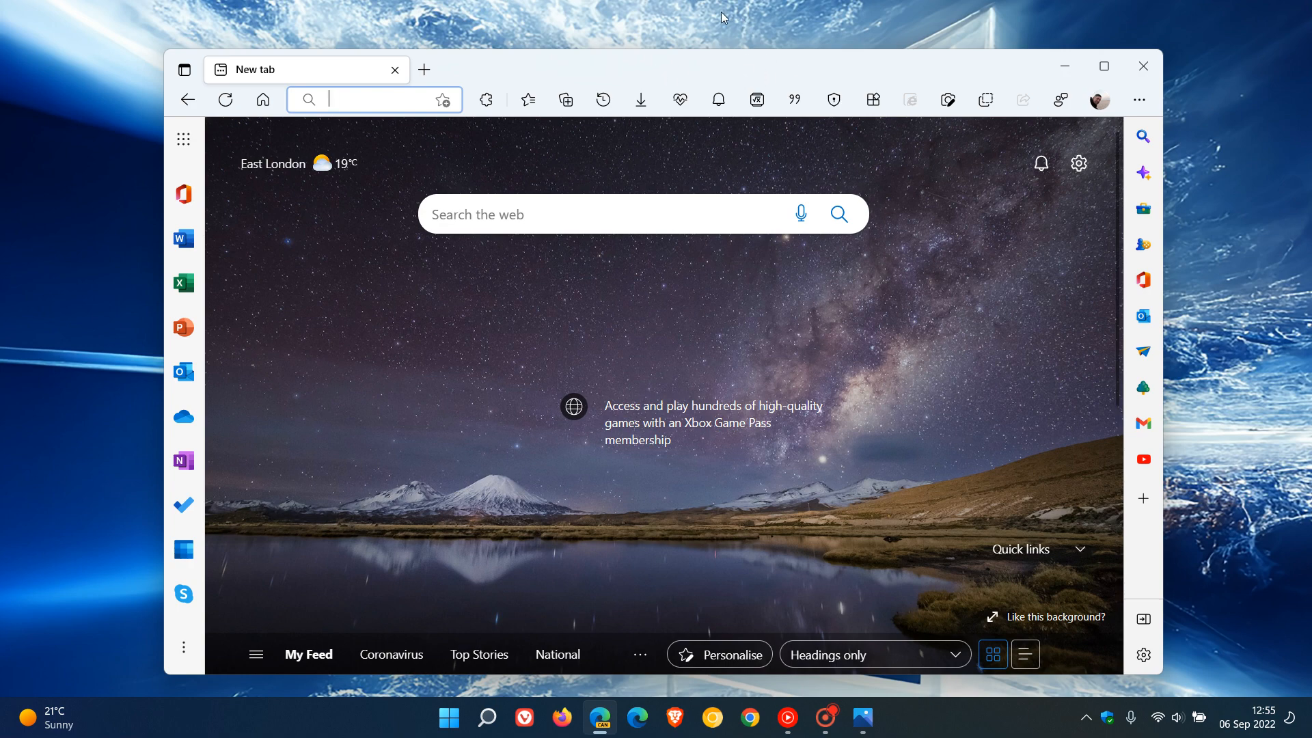
mouse_move(752, 71)
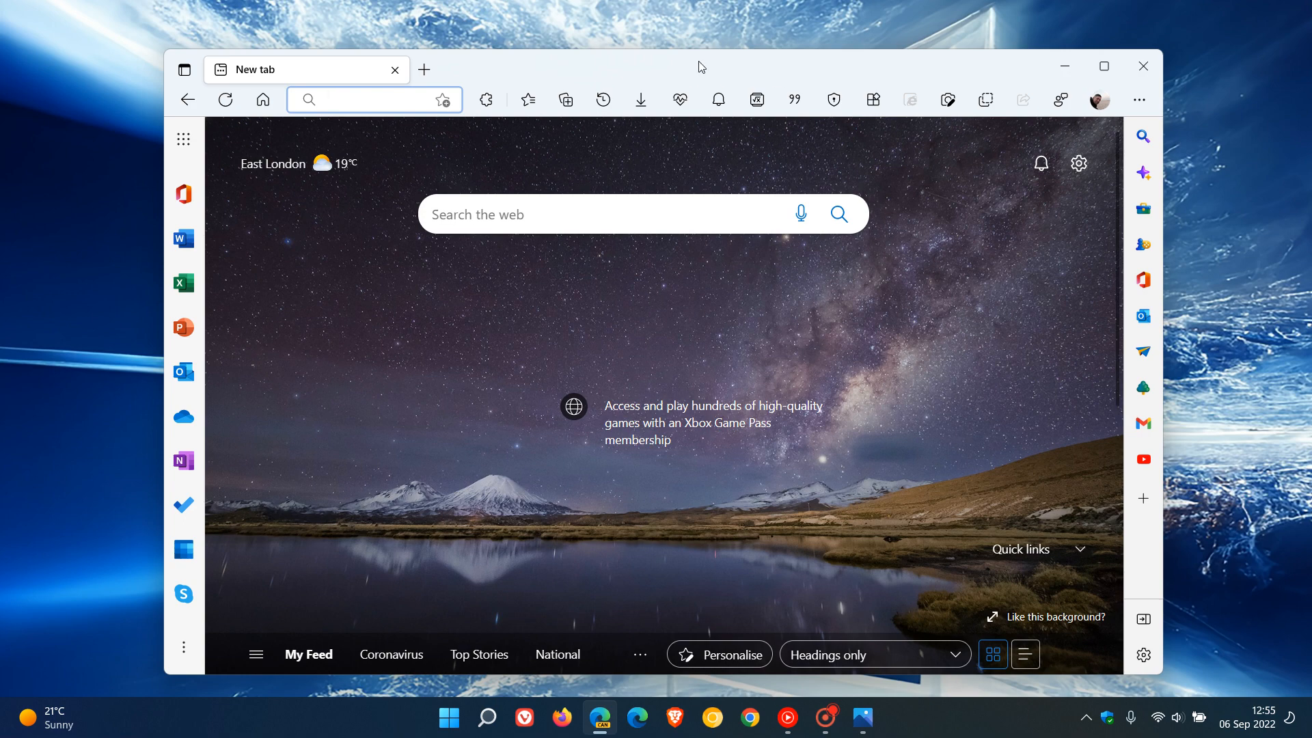
mouse_move(738, 75)
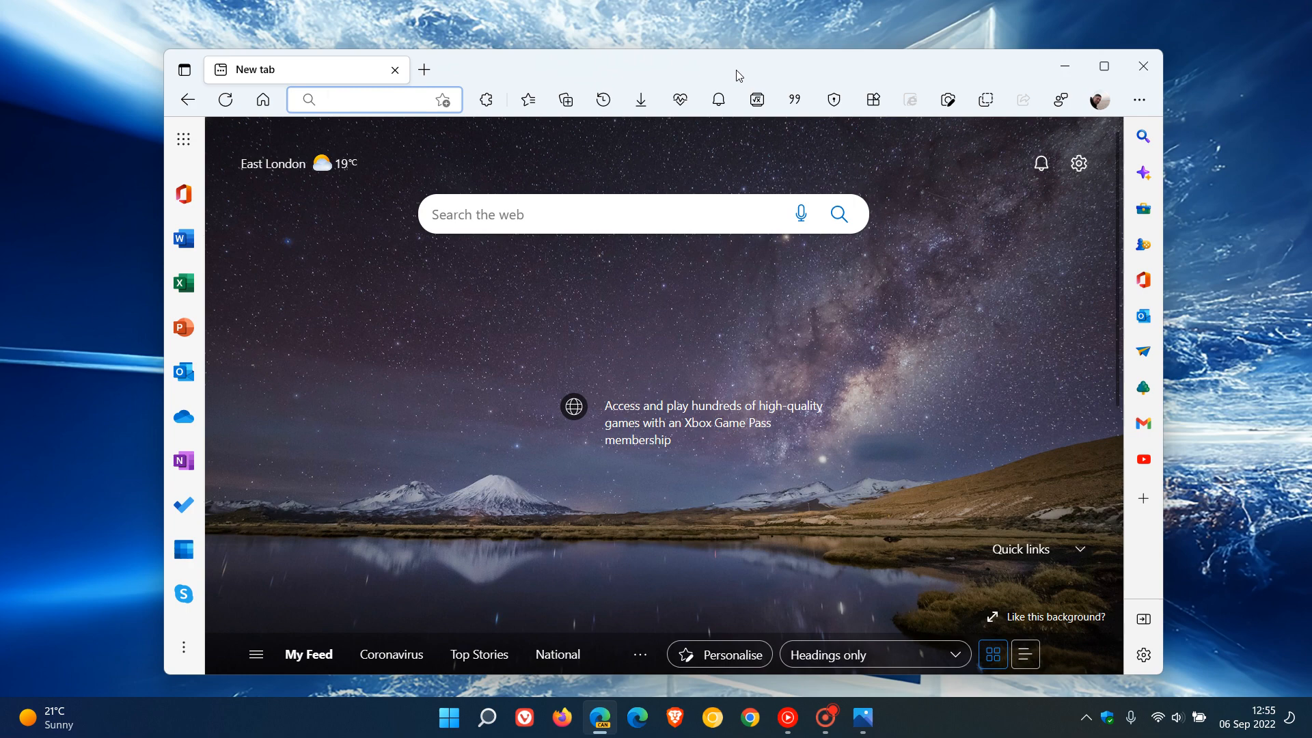
mouse_move(1144, 332)
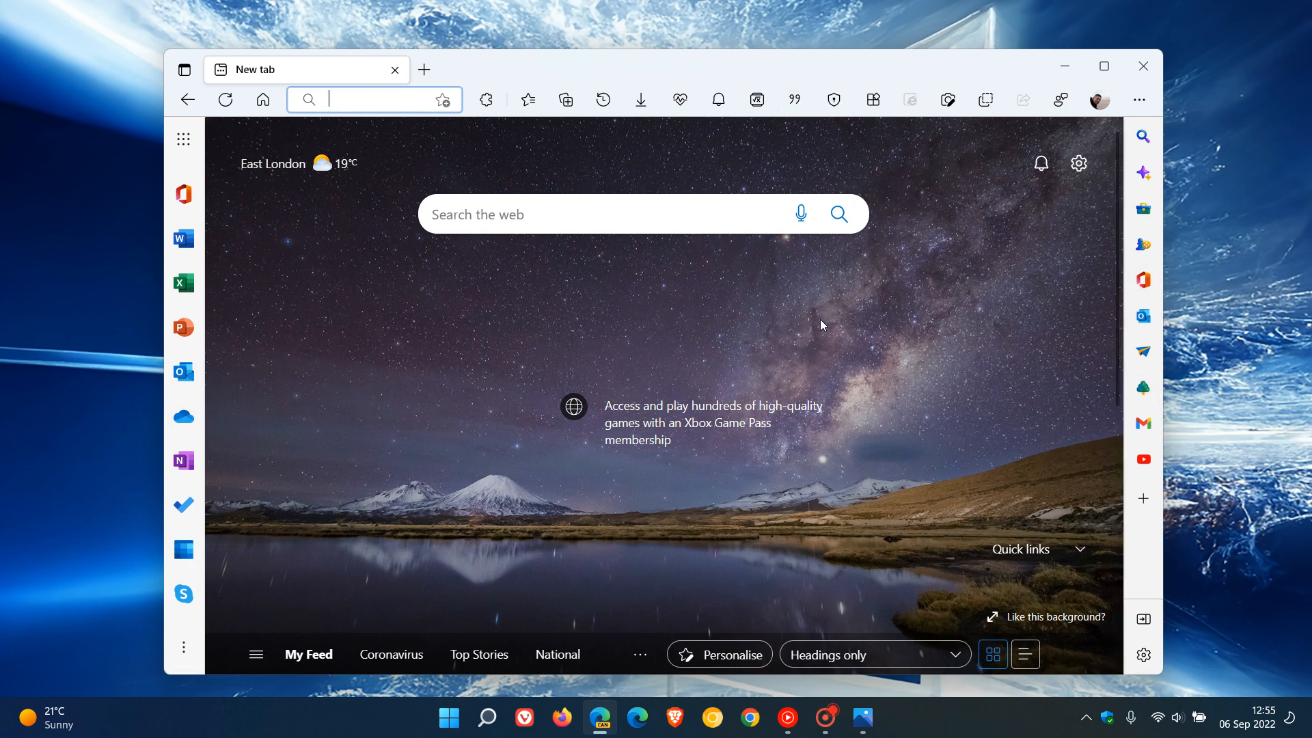
mouse_move(645, 70)
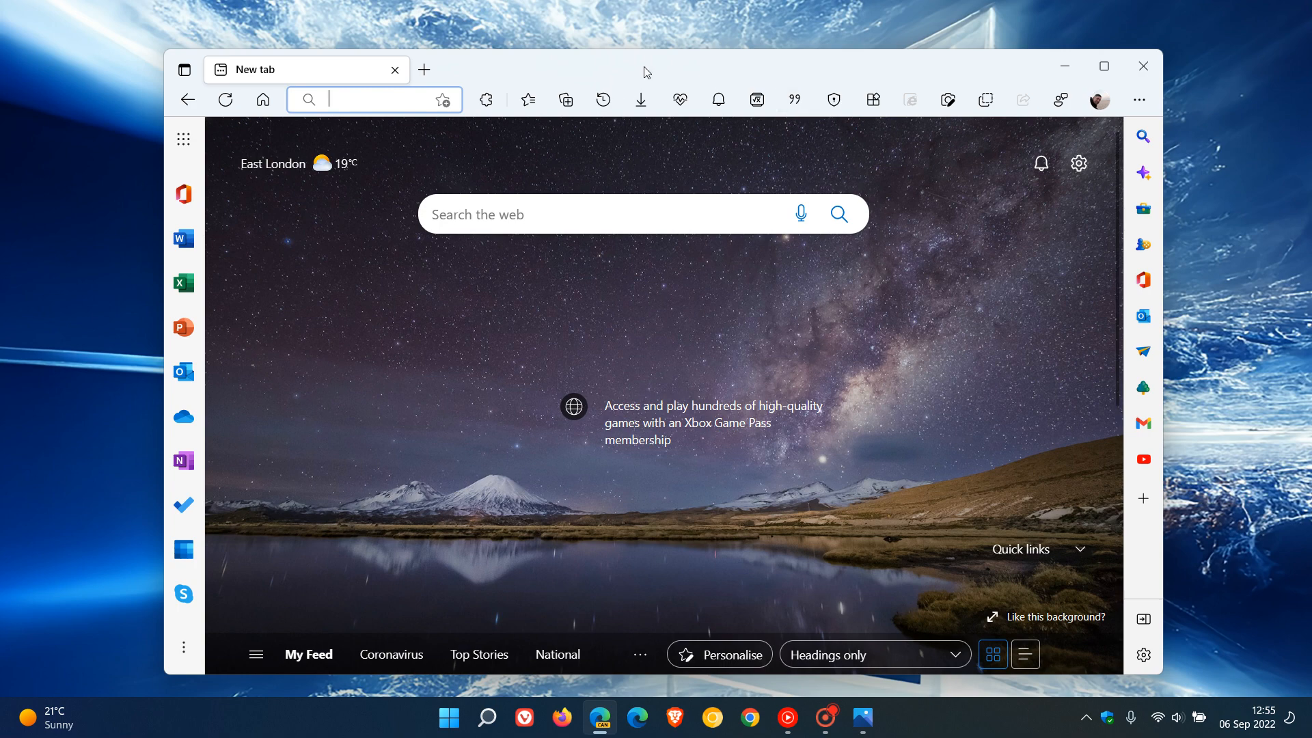
mouse_move(615, 73)
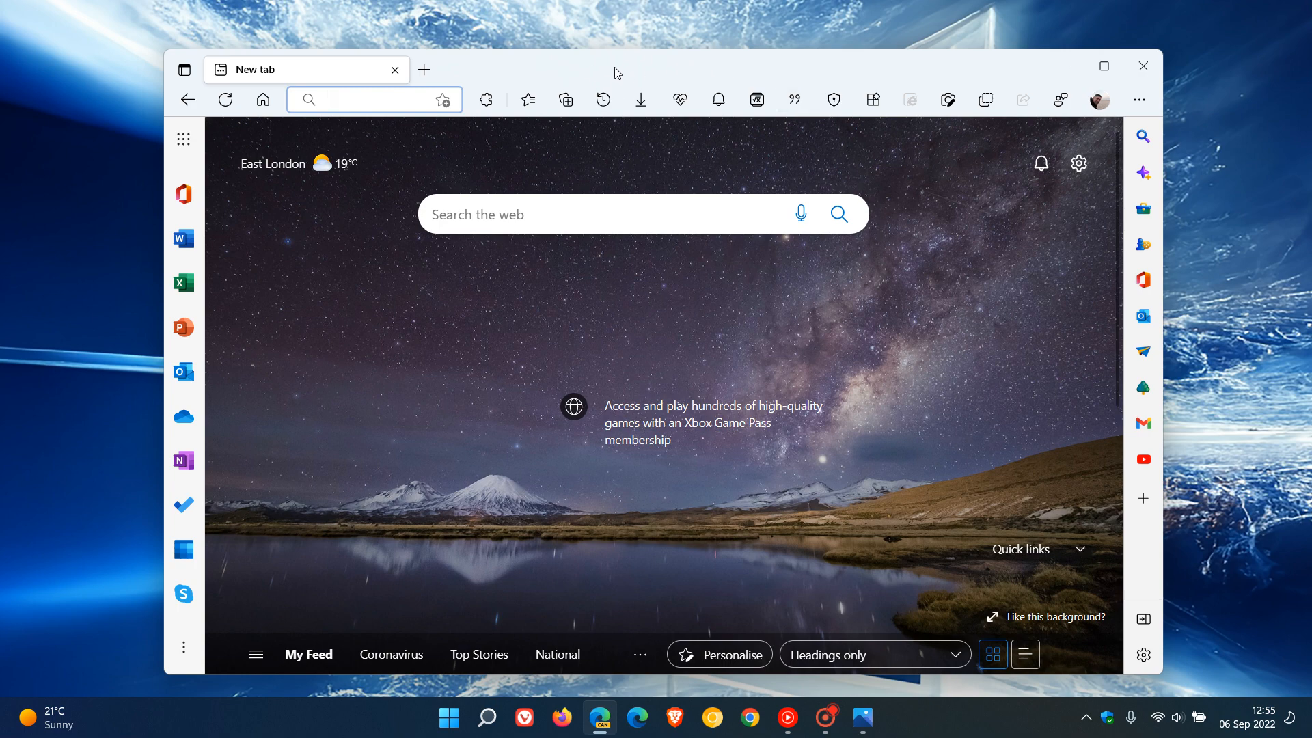
mouse_move(694, 74)
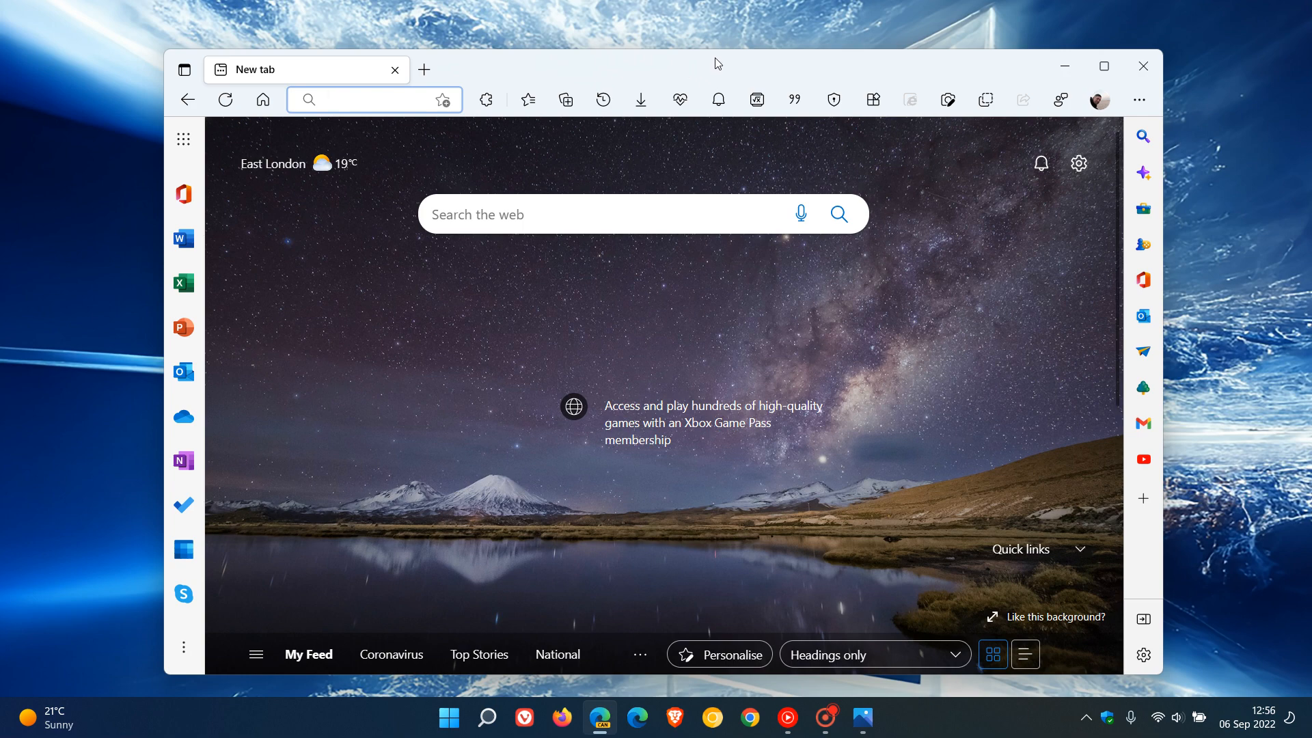
mouse_move(715, 66)
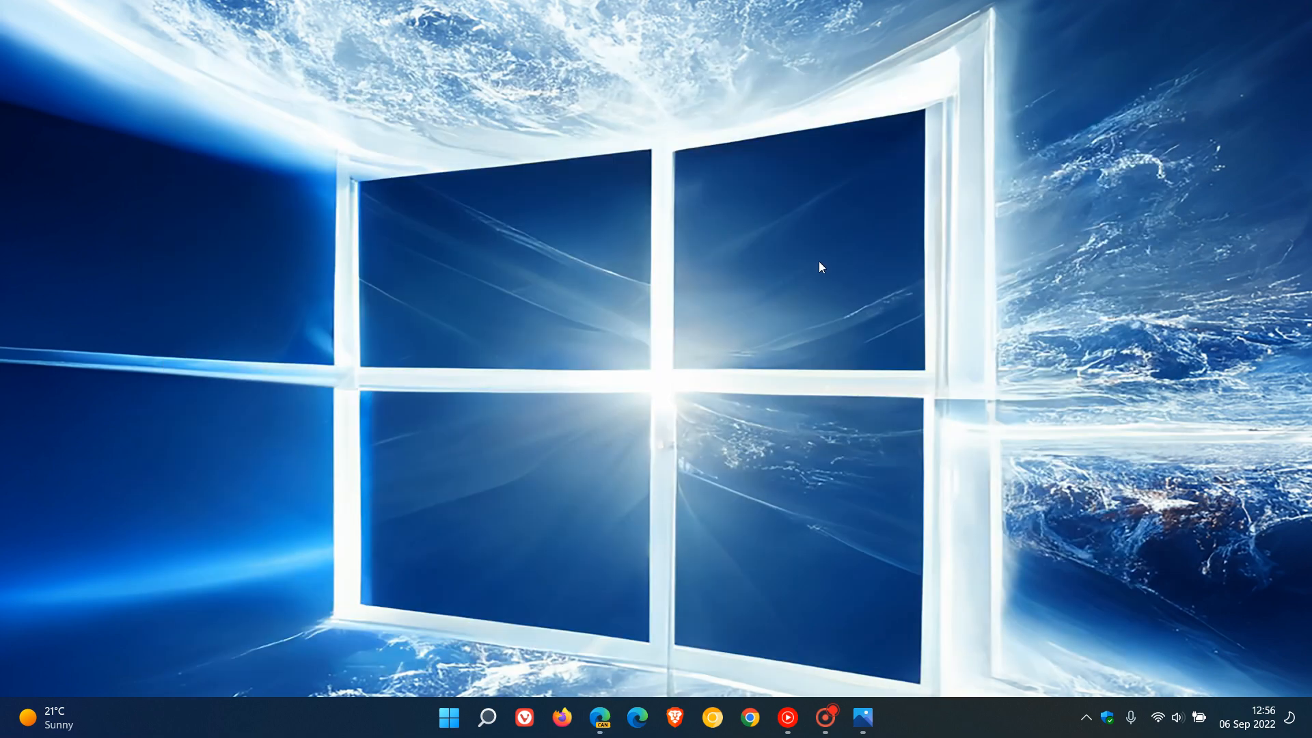
mouse_move(853, 237)
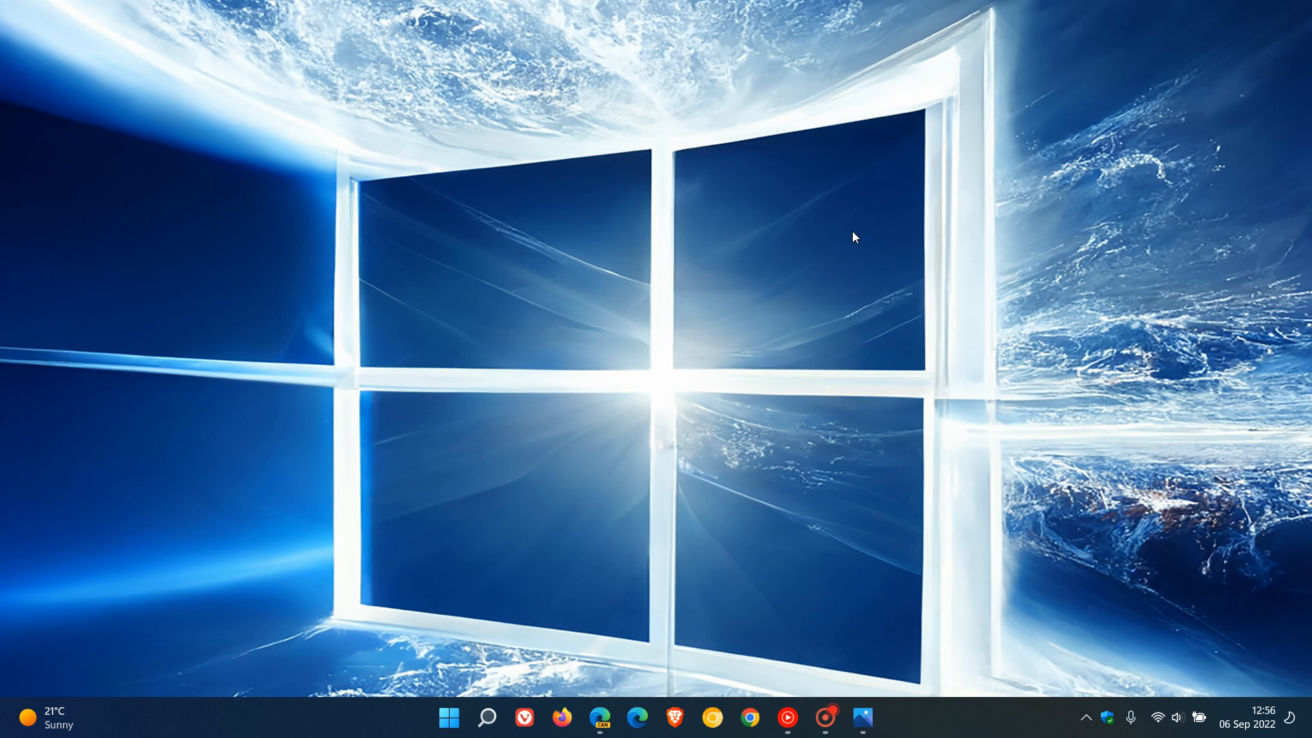
mouse_move(862, 718)
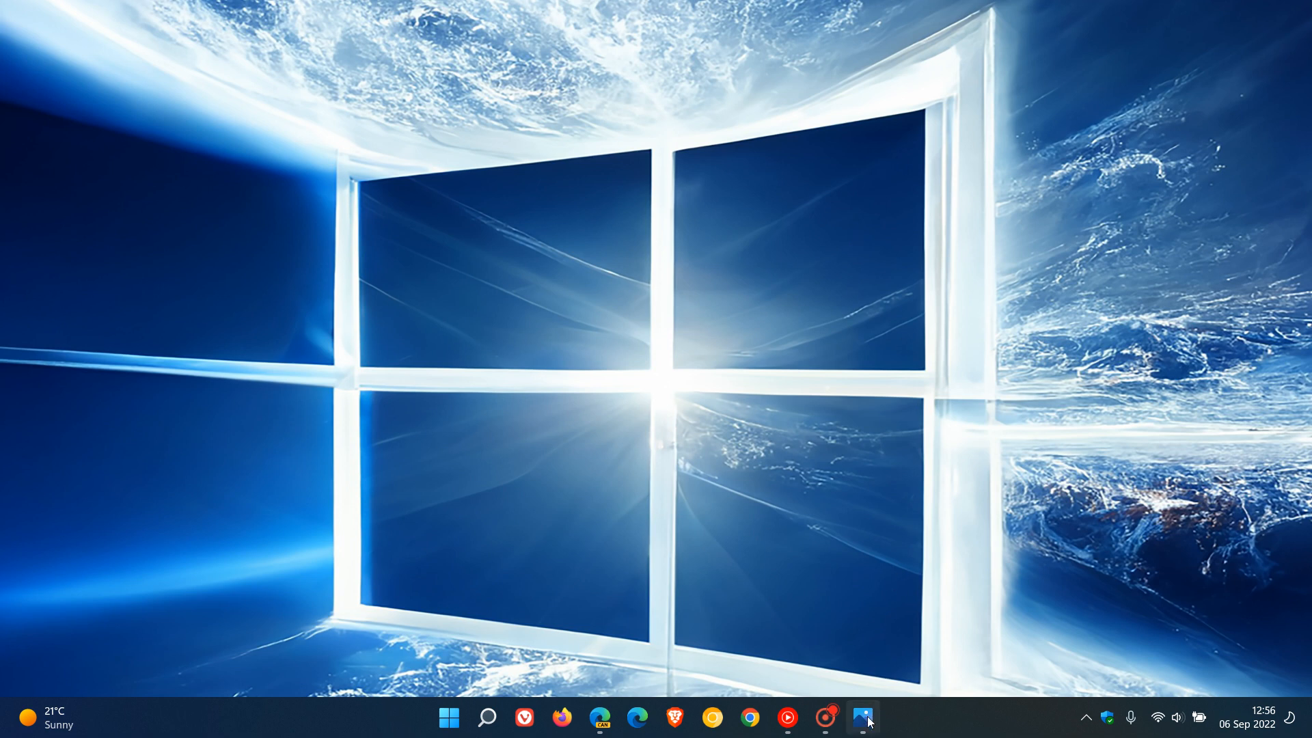
click(861, 716)
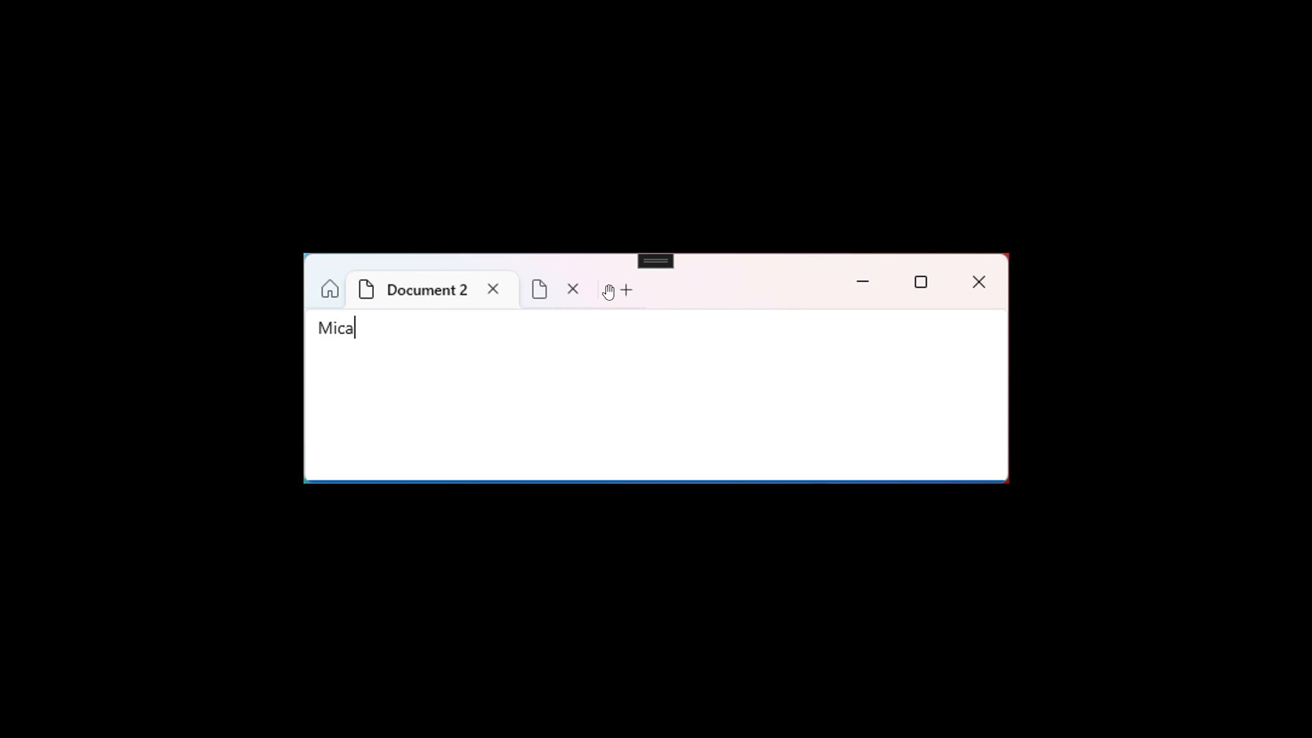
text(Alt)
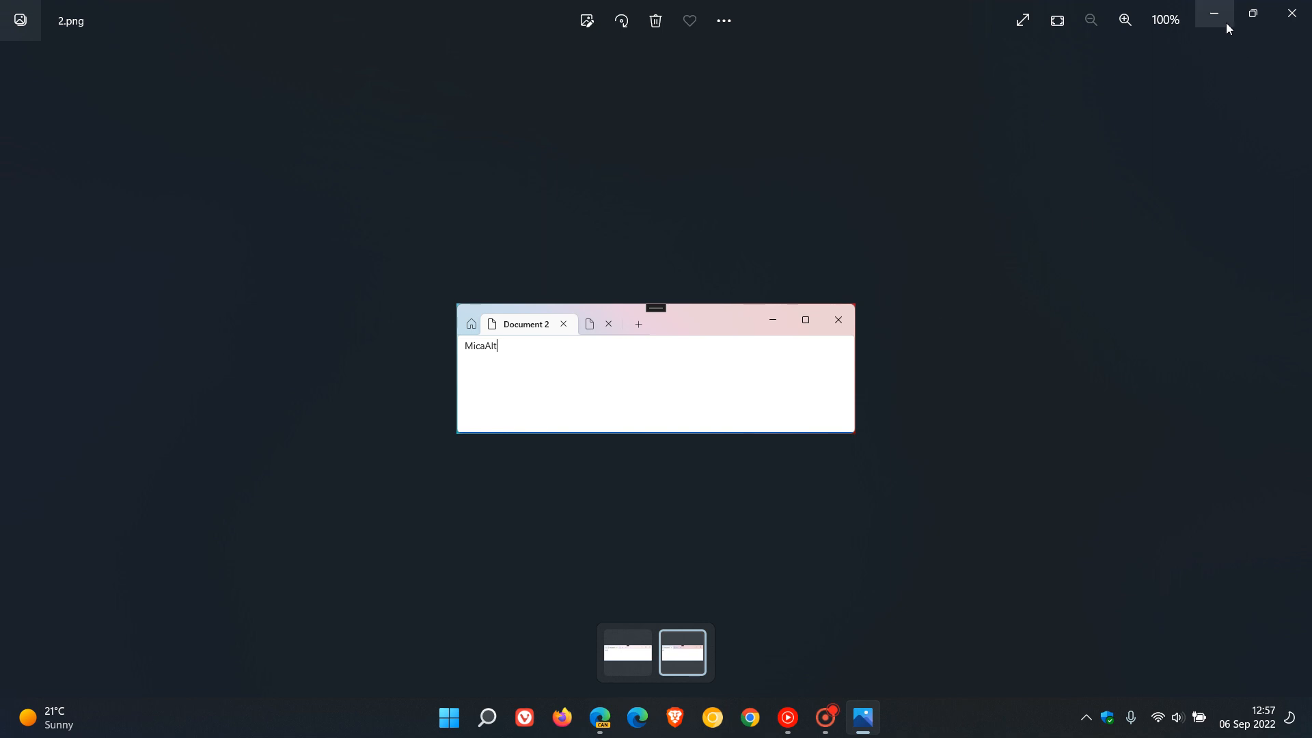
click(1212, 15)
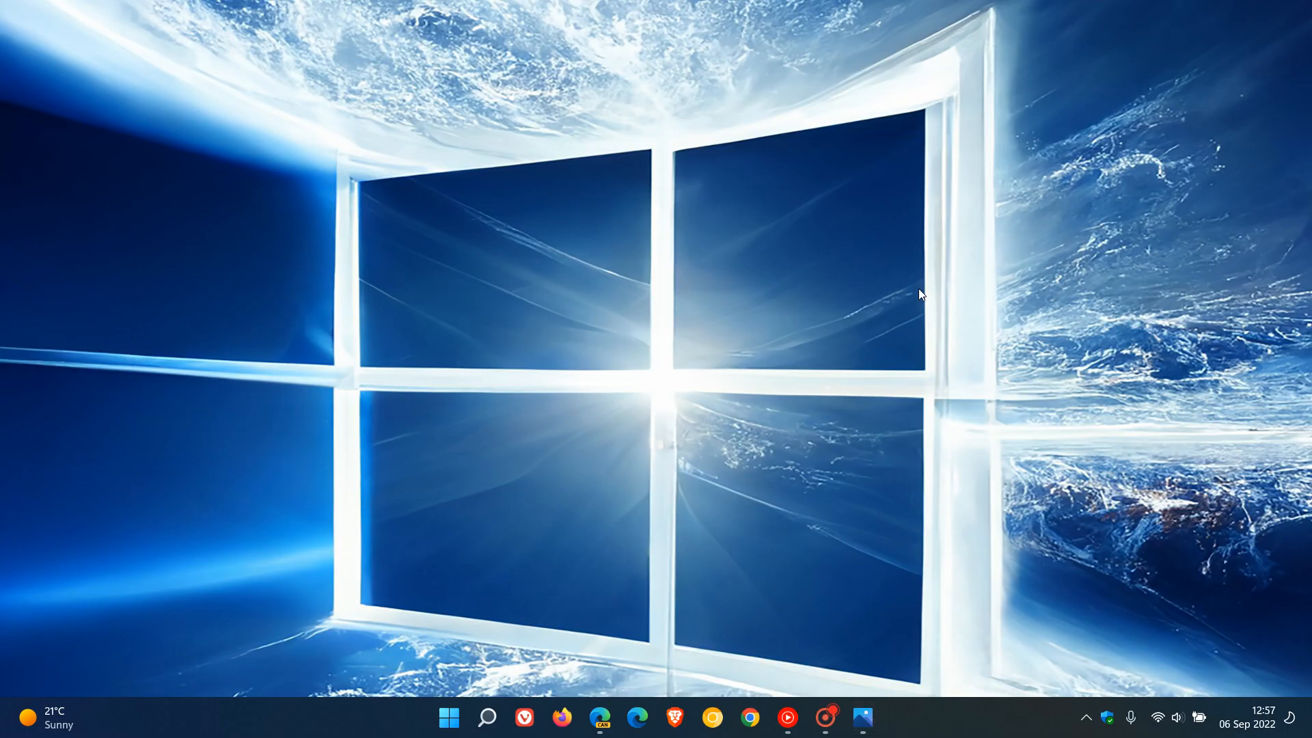